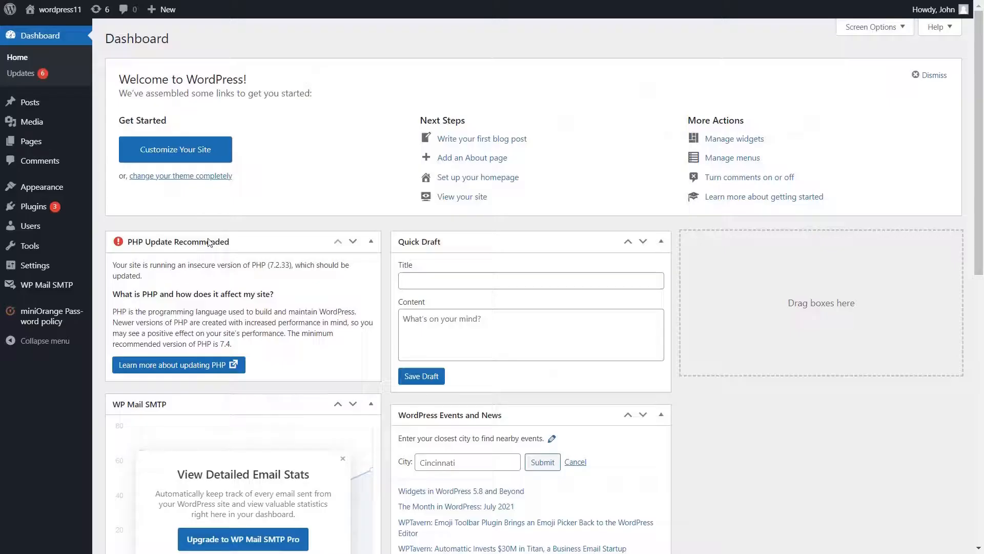
{"action": "mouse_move", "coordinate": [144, 326]}
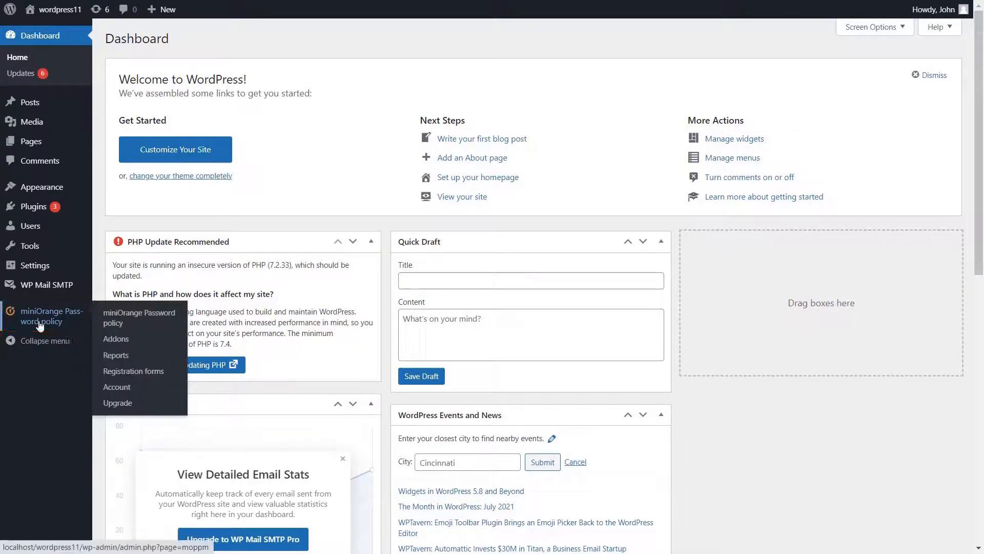
Switch on the Enable/Disable all settings toggle in the miniOrange Password Policy page
{"action": "left_click", "coordinate": [140, 317]}
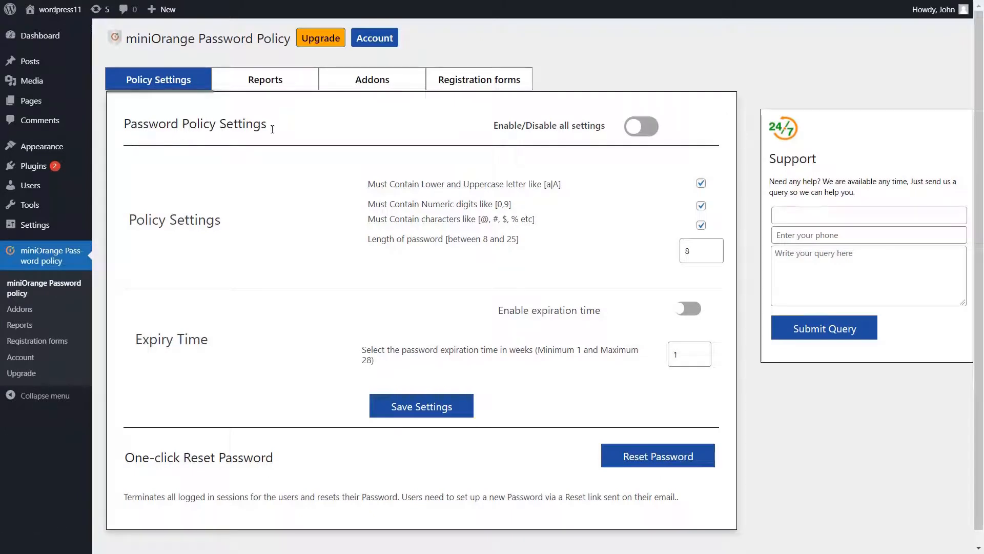
{"action": "mouse_move", "coordinate": [618, 133]}
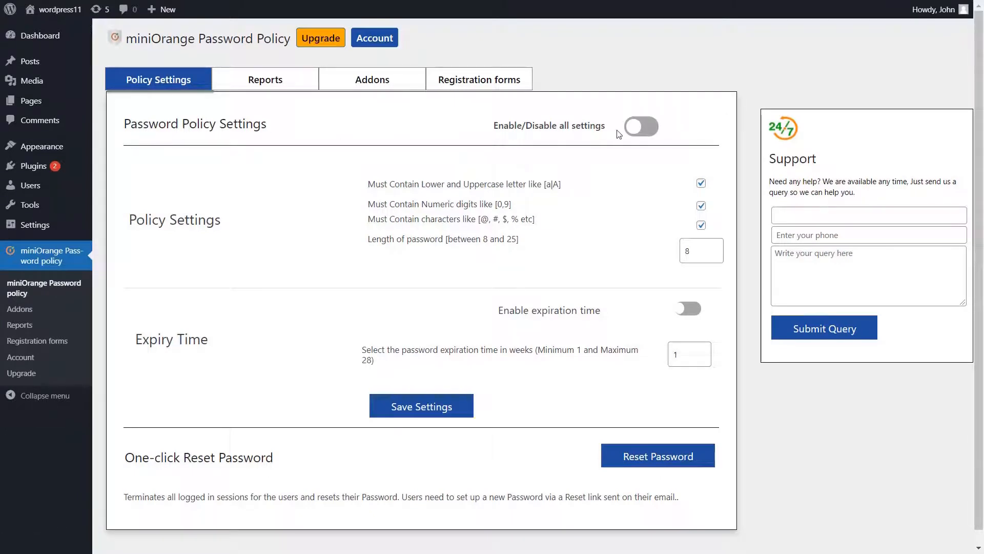
{"action": "mouse_move", "coordinate": [639, 133]}
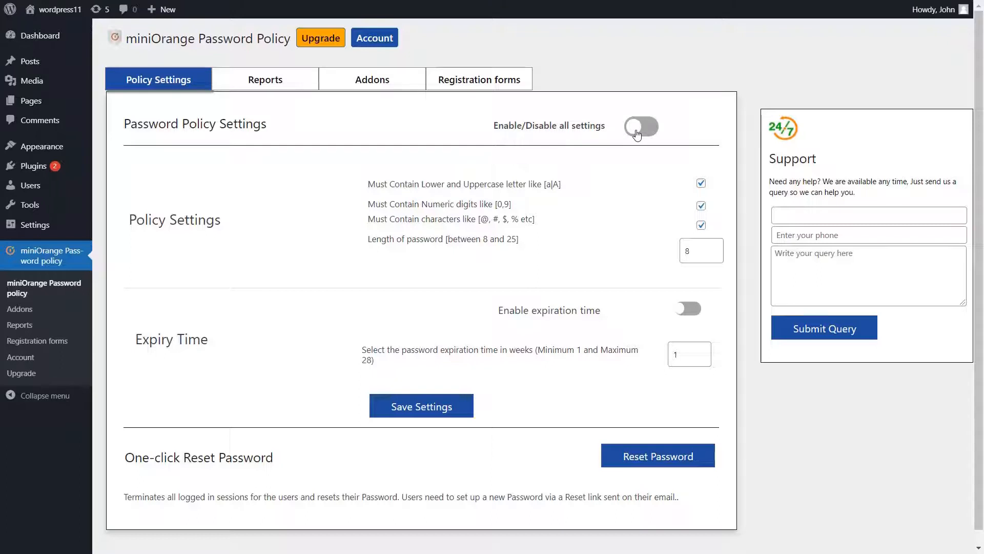
{"action": "left_click", "coordinate": [641, 128]}
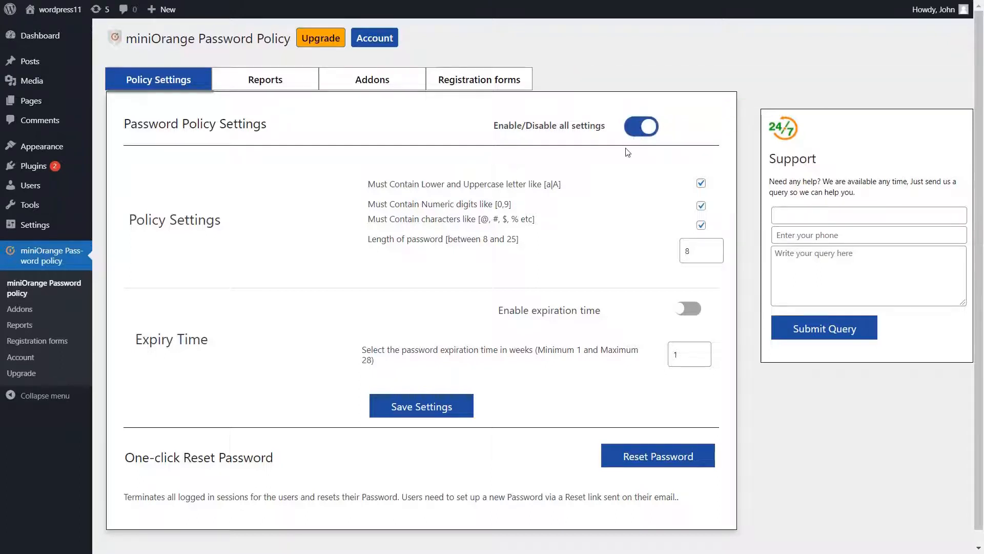
{"action": "mouse_move", "coordinate": [541, 189]}
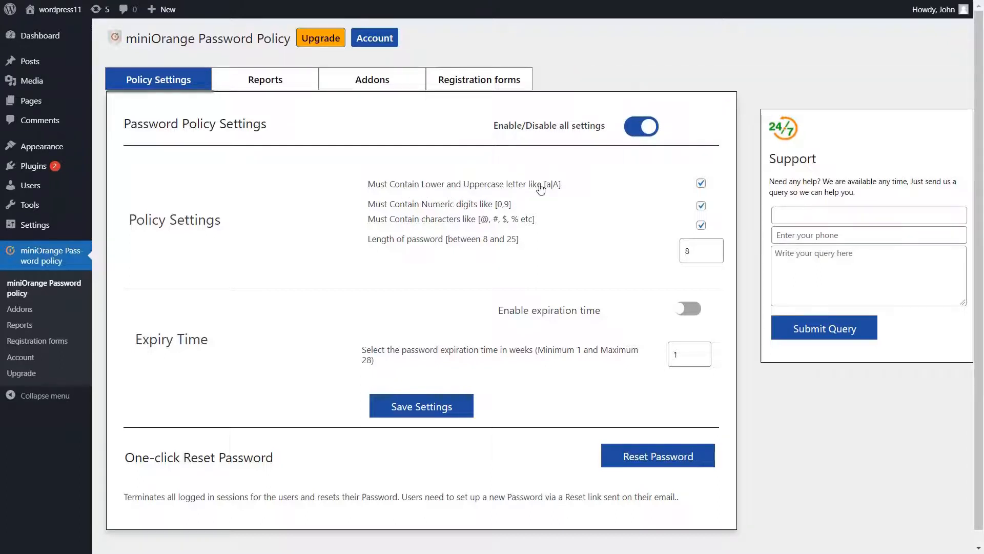
{"action": "mouse_move", "coordinate": [420, 245]}
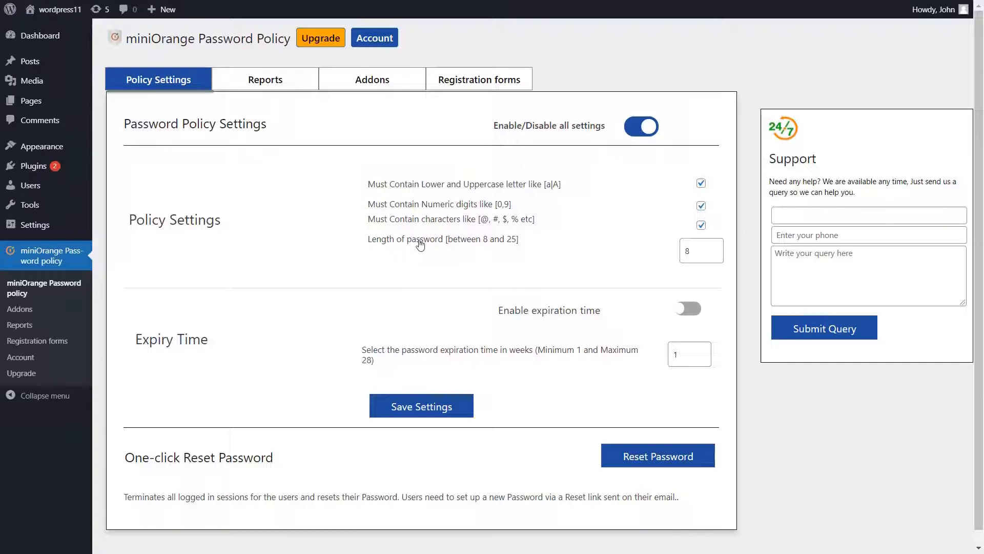
{"action": "mouse_move", "coordinate": [447, 245]}
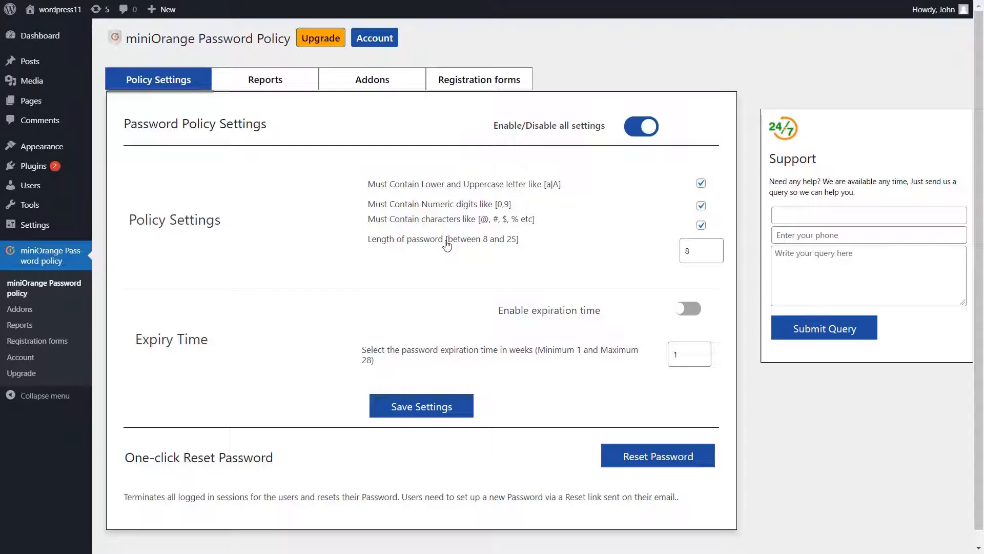
{"action": "mouse_move", "coordinate": [530, 298]}
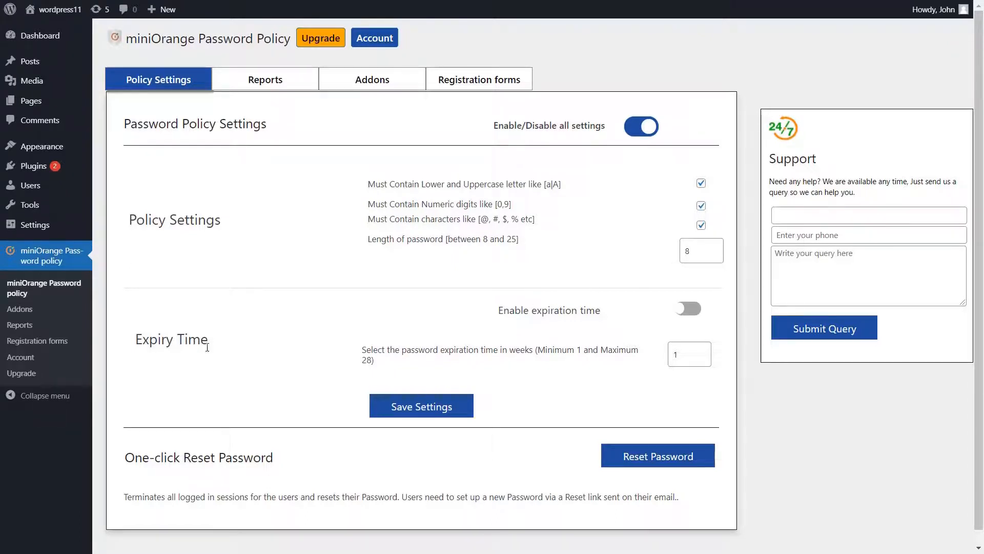
{"action": "mouse_move", "coordinate": [645, 321]}
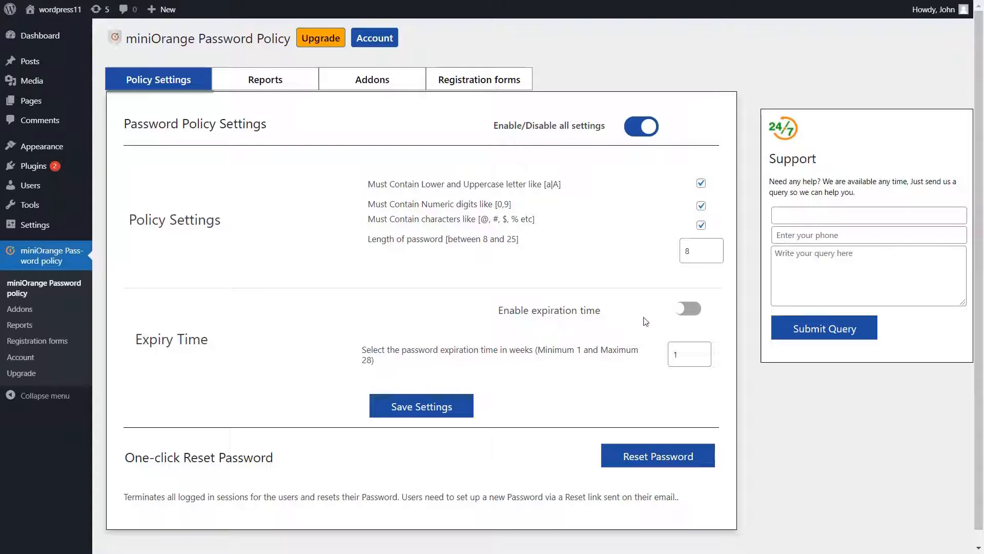
Enable password expiration at 3 weeks, save the policy, and log back in with the credentials
{"action": "left_click", "coordinate": [687, 308]}
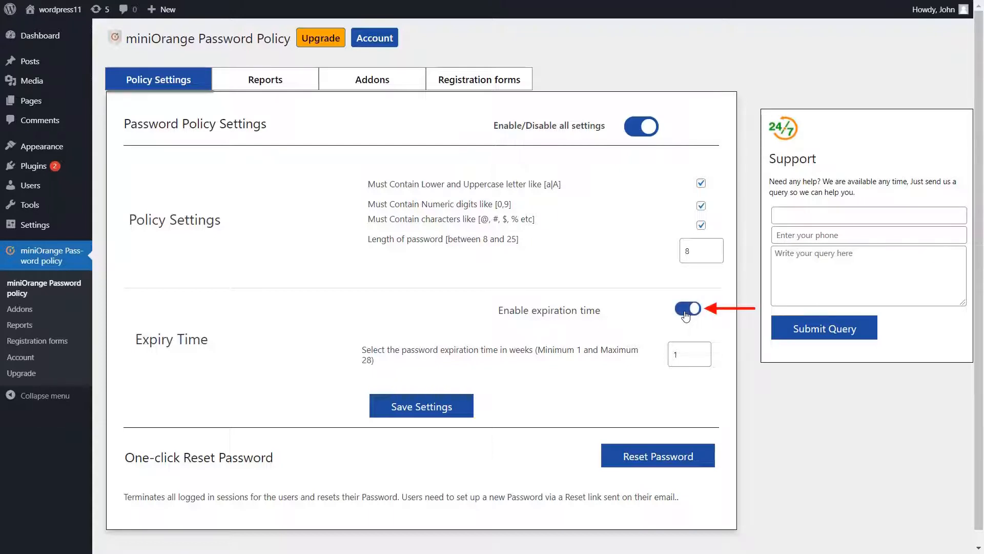
{"action": "left_click", "coordinate": [688, 308]}
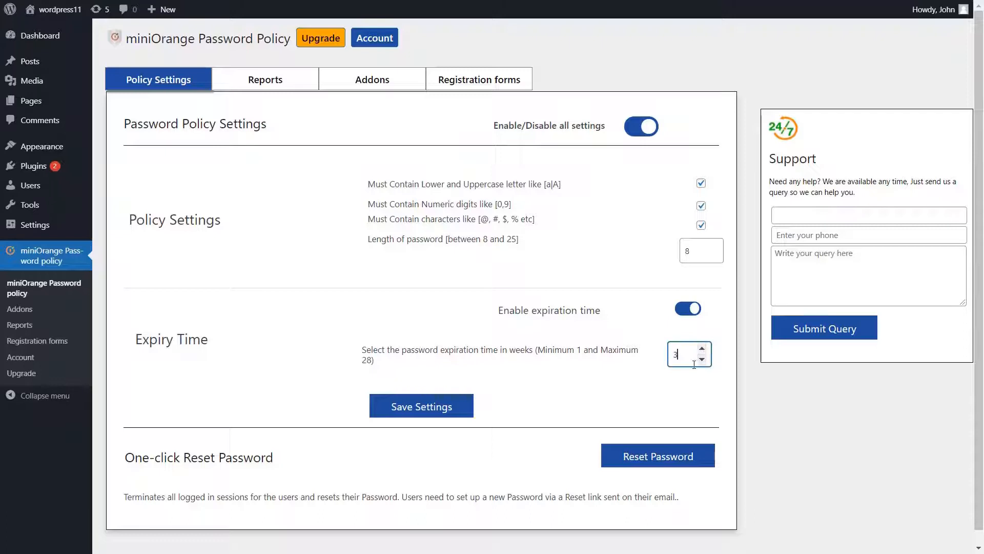
{"action": "left_click", "coordinate": [422, 406]}
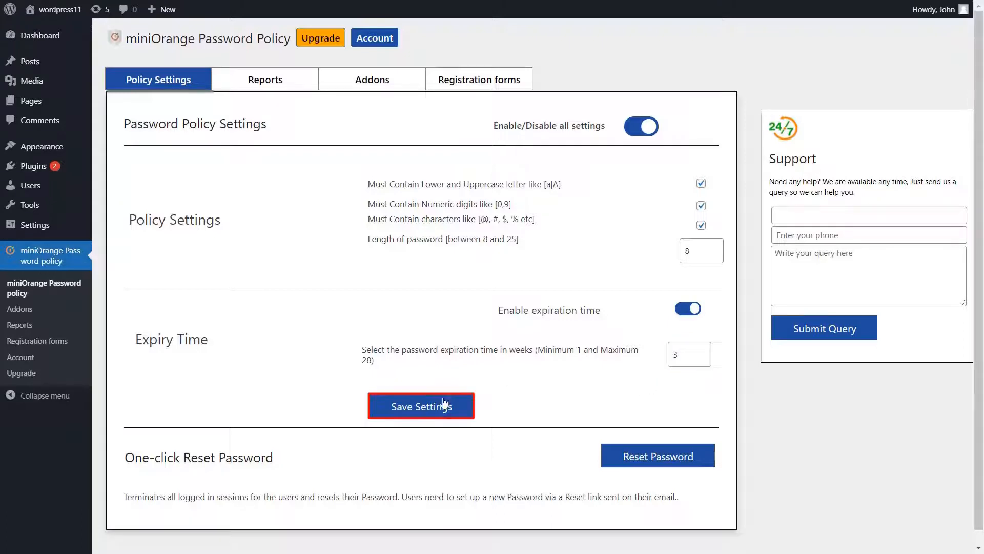
{"action": "left_click", "coordinate": [420, 406]}
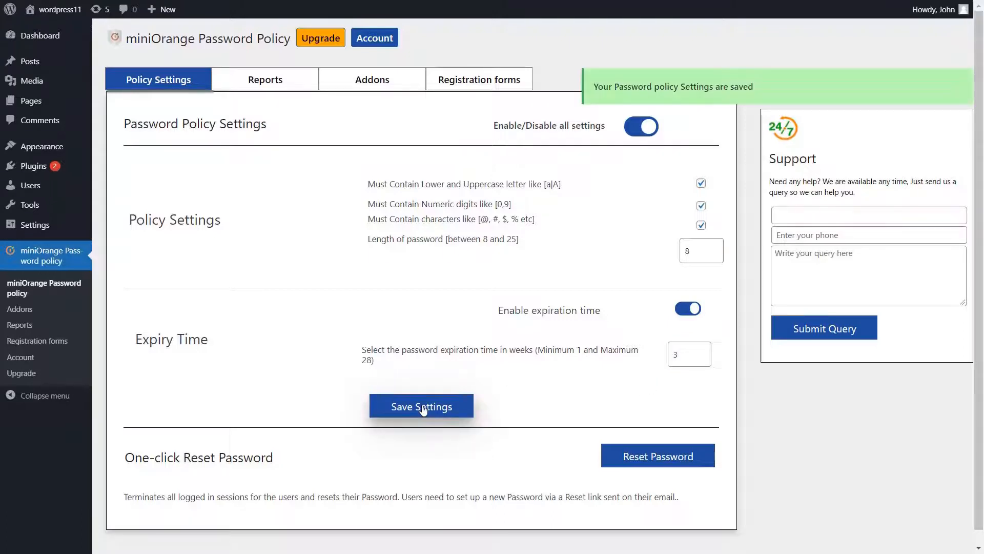
{"action": "left_click", "coordinate": [421, 406]}
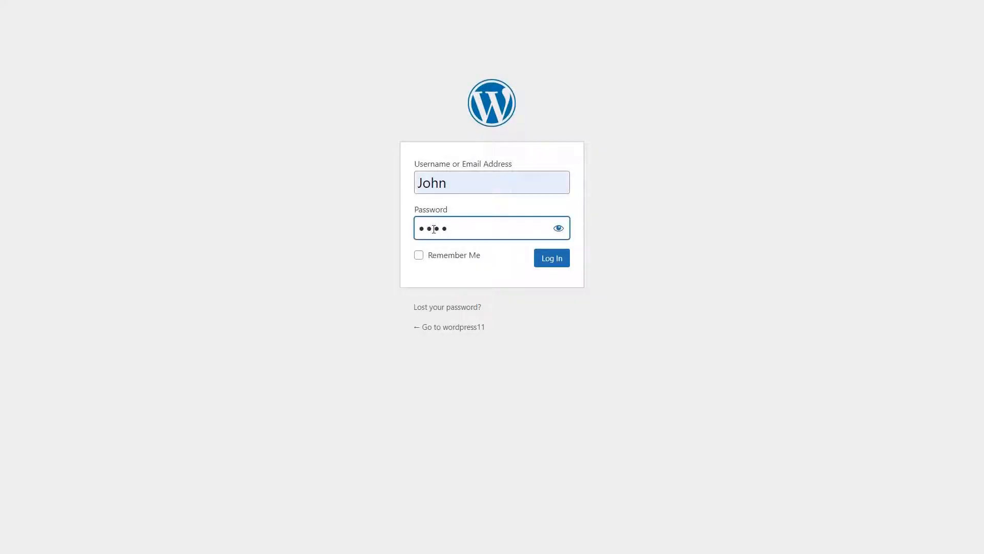
{"action": "left_click", "coordinate": [552, 258]}
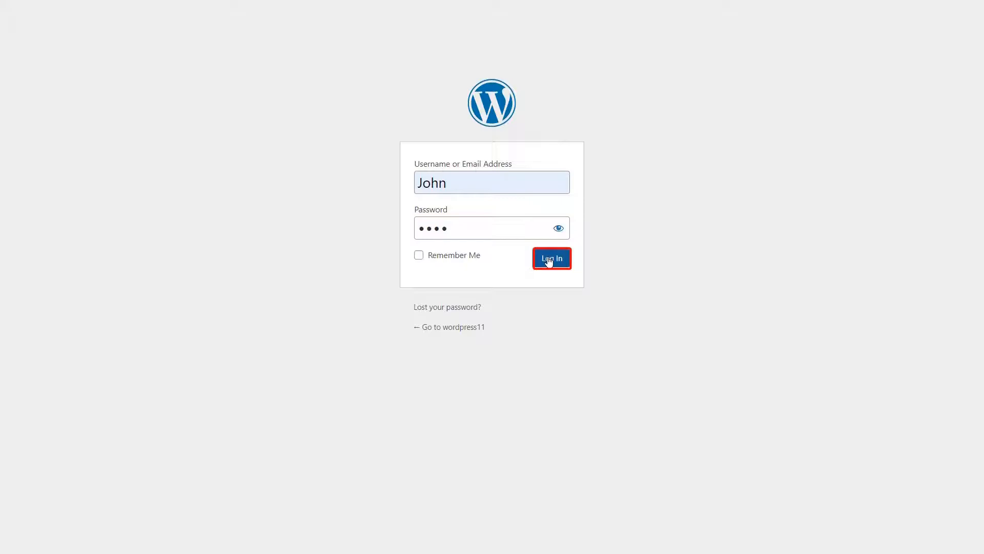
Submit the forced Reset Password form with the current password and a compliant new password
{"action": "left_click", "coordinate": [551, 259]}
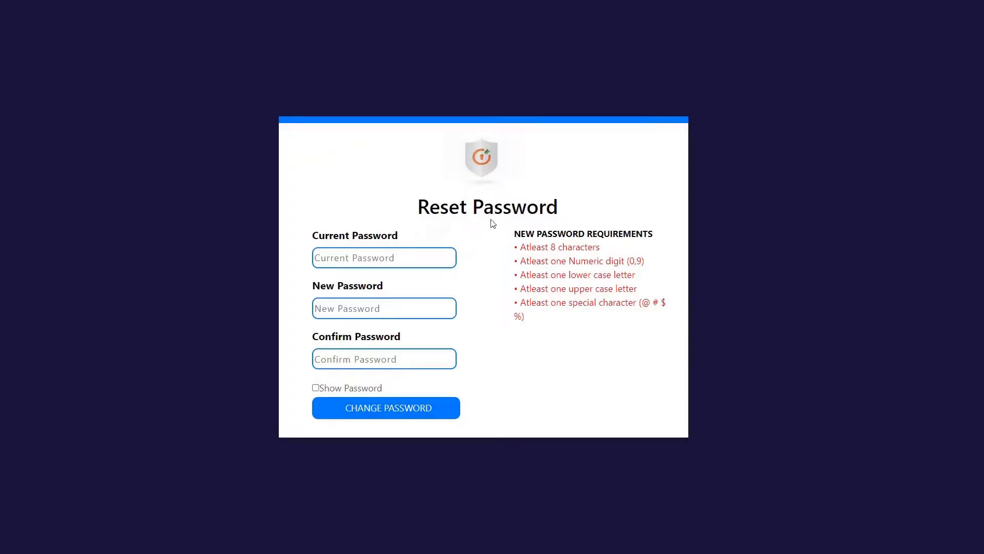
{"action": "mouse_move", "coordinate": [577, 243]}
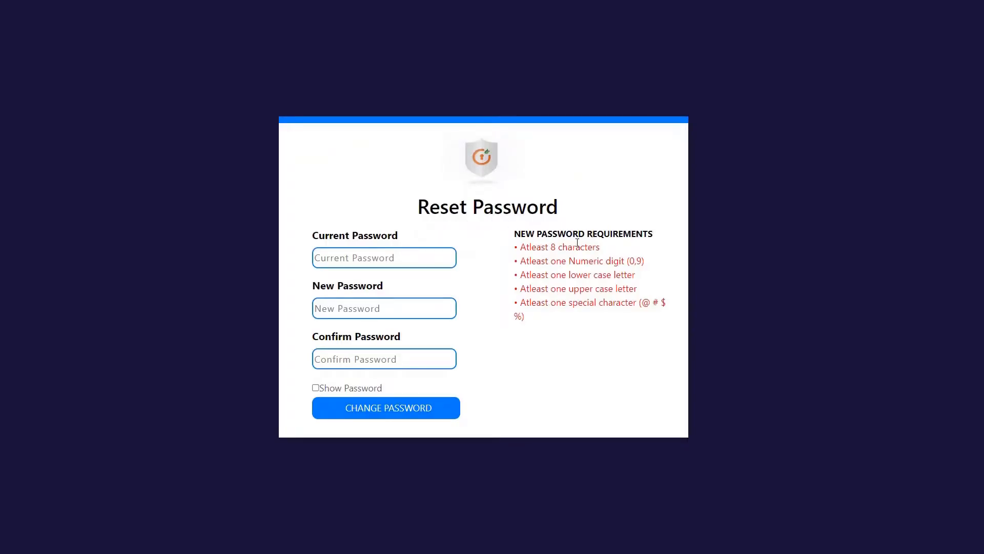
{"action": "type", "text": "a"}
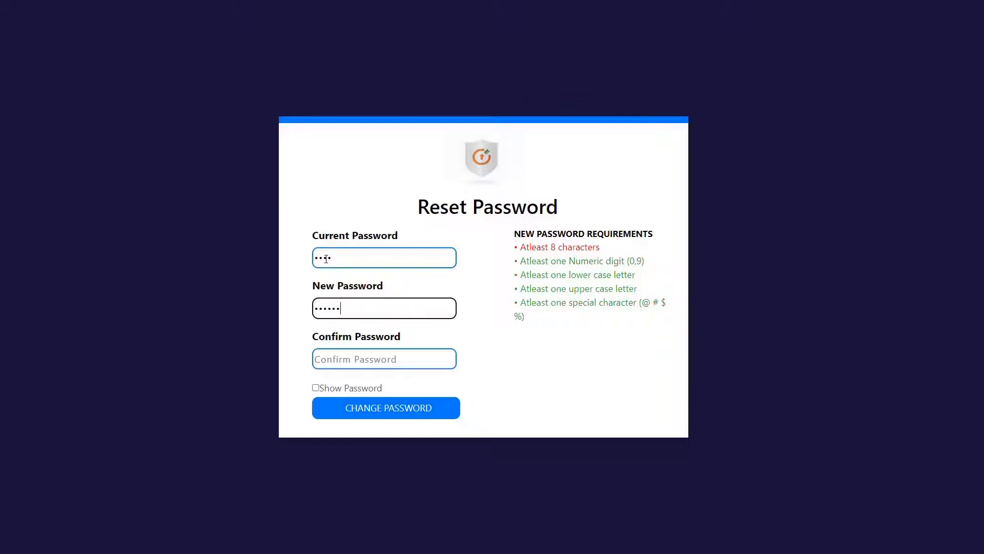
{"action": "type", "text": "••"}
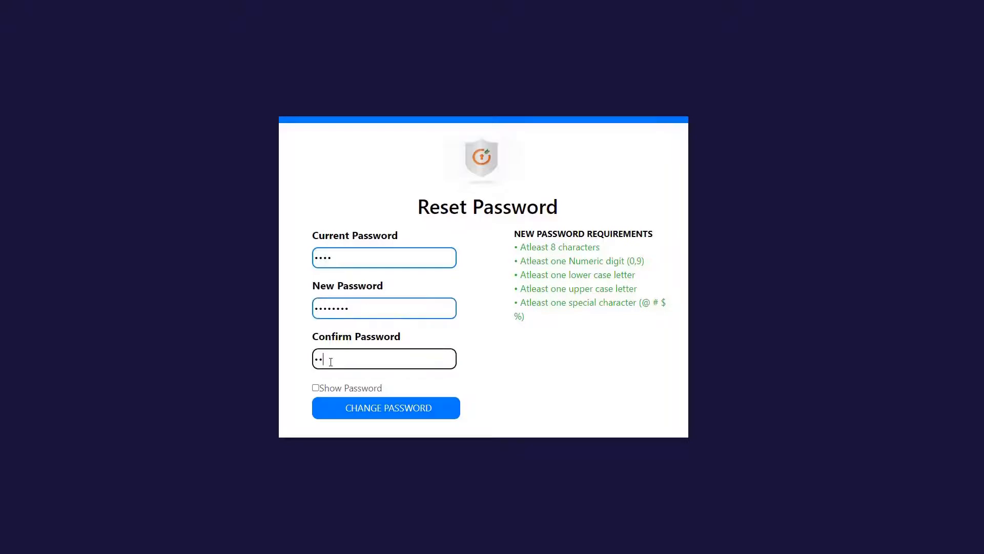
{"action": "type", "text": "••••••"}
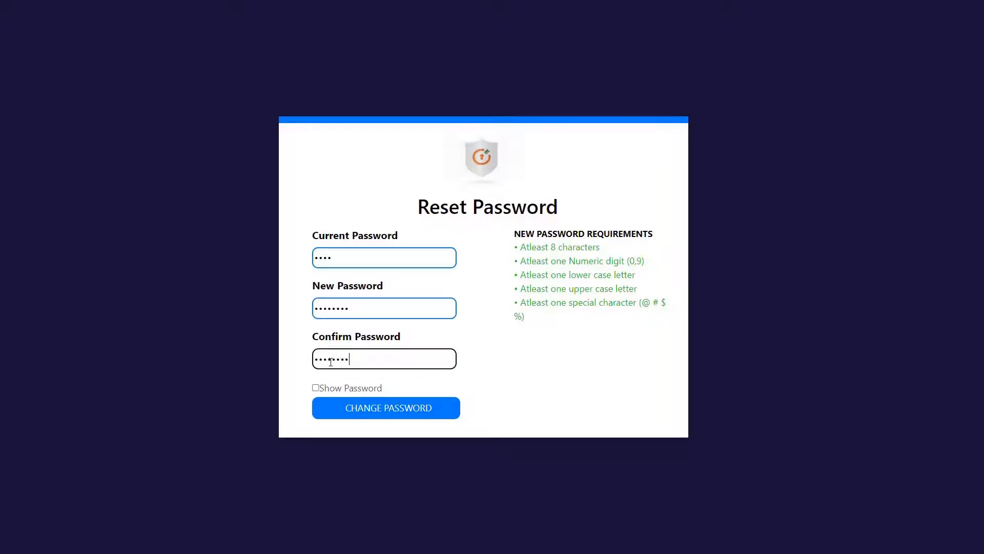
{"action": "left_click", "coordinate": [385, 407]}
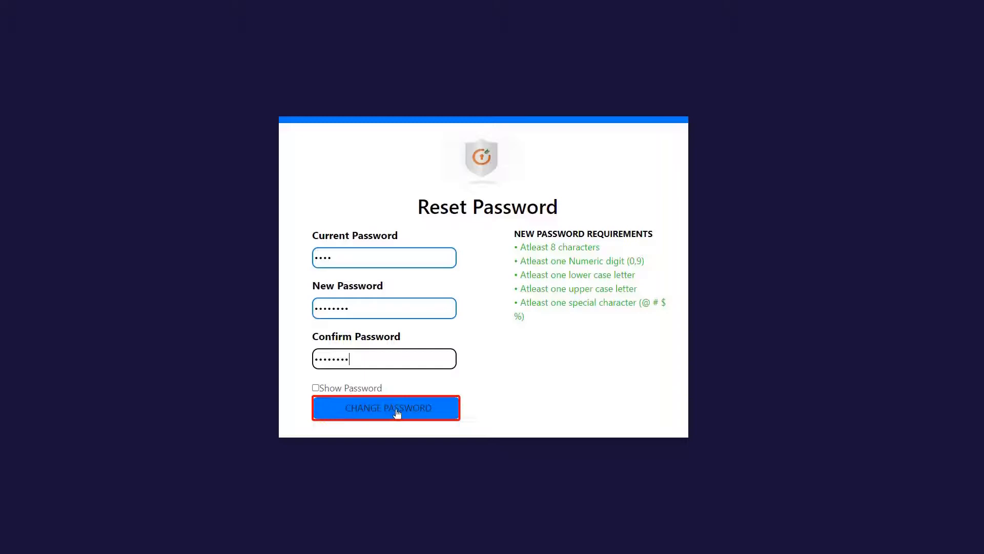
{"action": "left_click", "coordinate": [386, 407]}
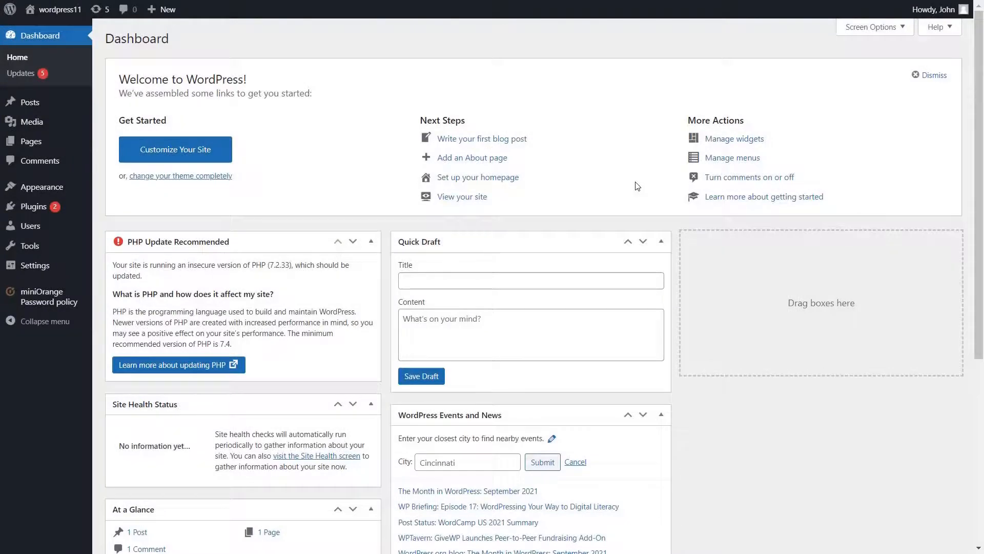
Return to the miniOrange Password Policy settings page from the admin sidebar
{"action": "left_click", "coordinate": [51, 296]}
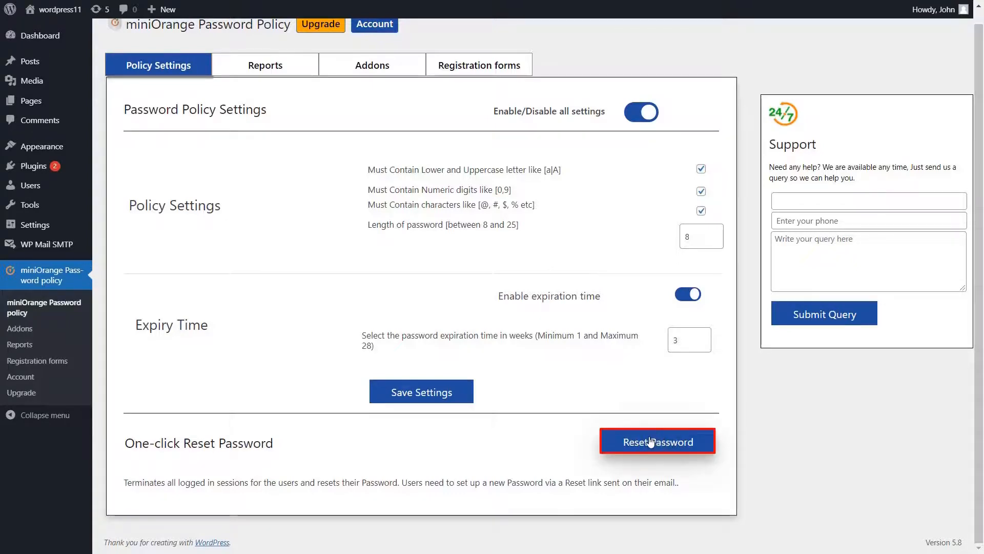
Run the One-click Reset Password for all users and attempt to log in again
{"action": "left_click", "coordinate": [656, 441]}
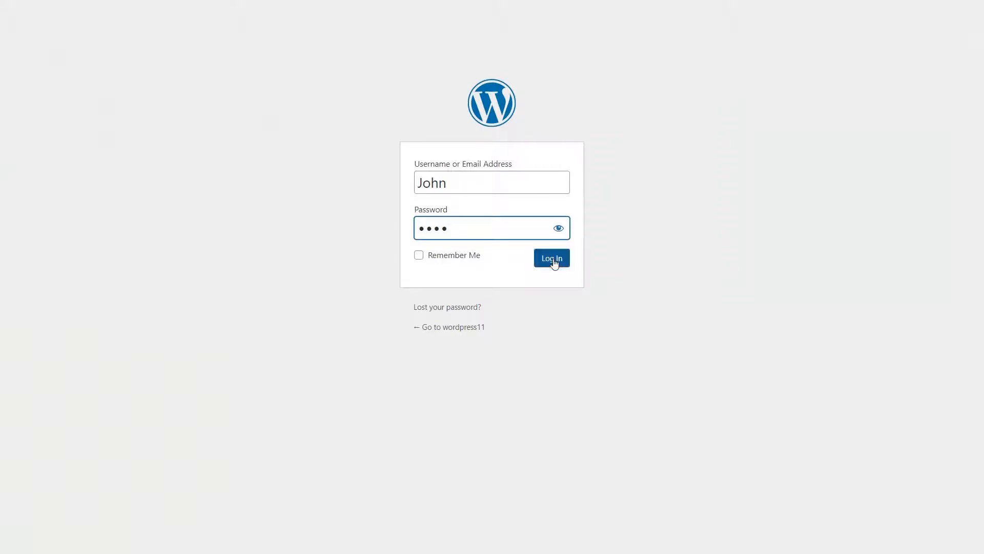
{"action": "left_click", "coordinate": [551, 258]}
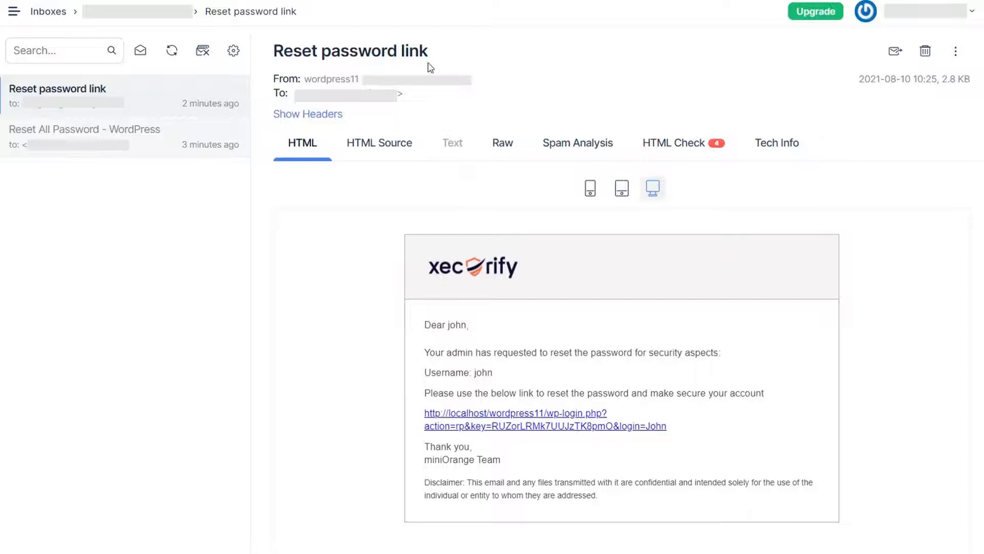
{"action": "mouse_move", "coordinate": [411, 311]}
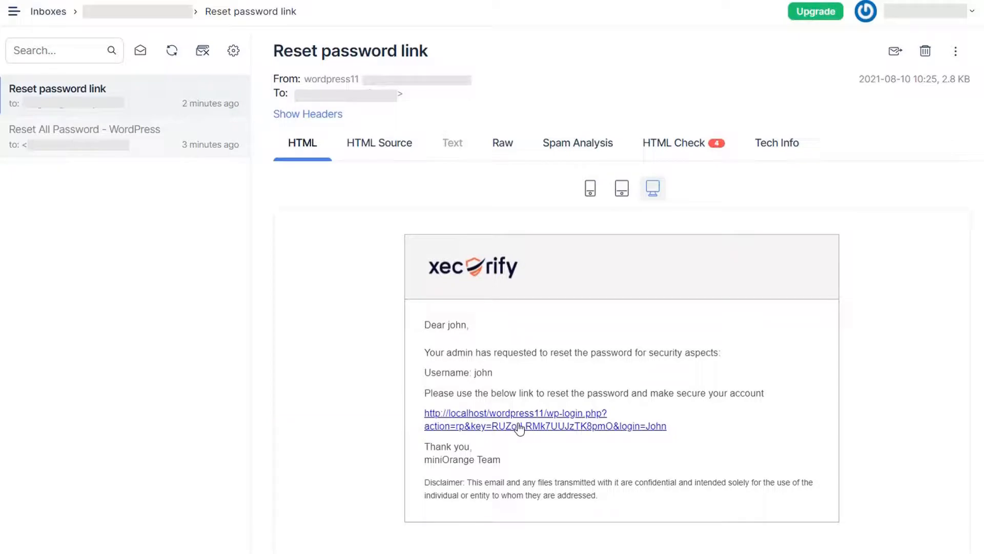
Follow the emailed reset link and save a new strong password for john
{"action": "left_click", "coordinate": [515, 418]}
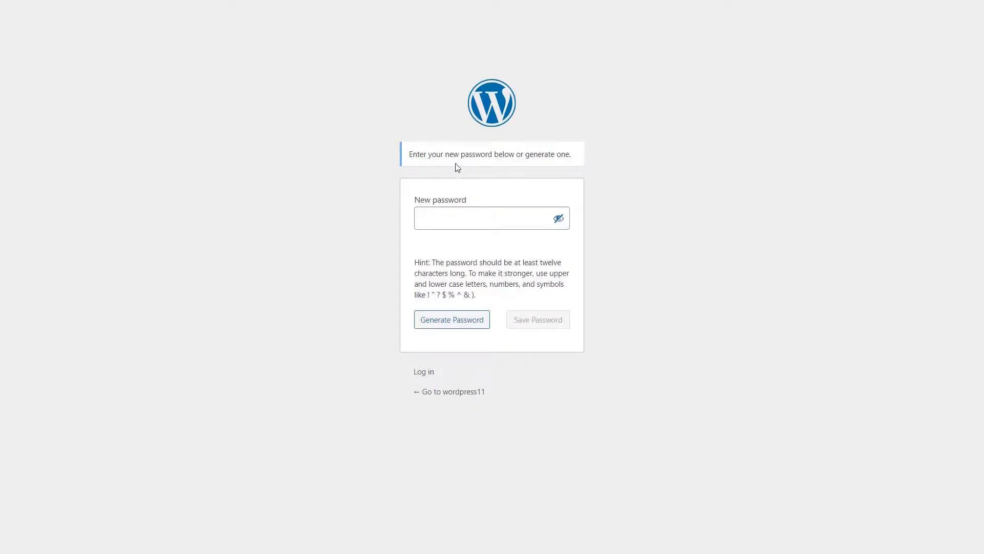
{"action": "mouse_move", "coordinate": [439, 196]}
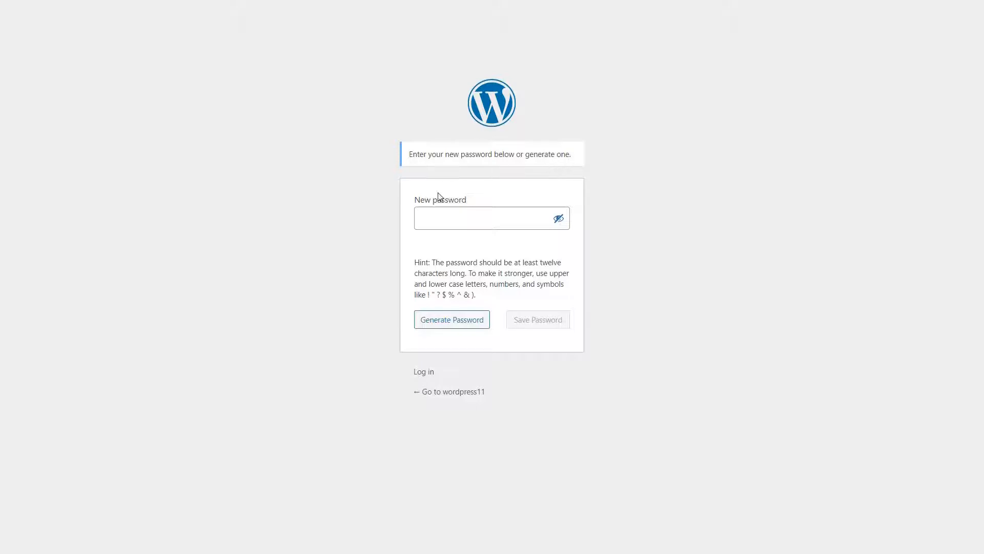
{"action": "type", "text": "password"}
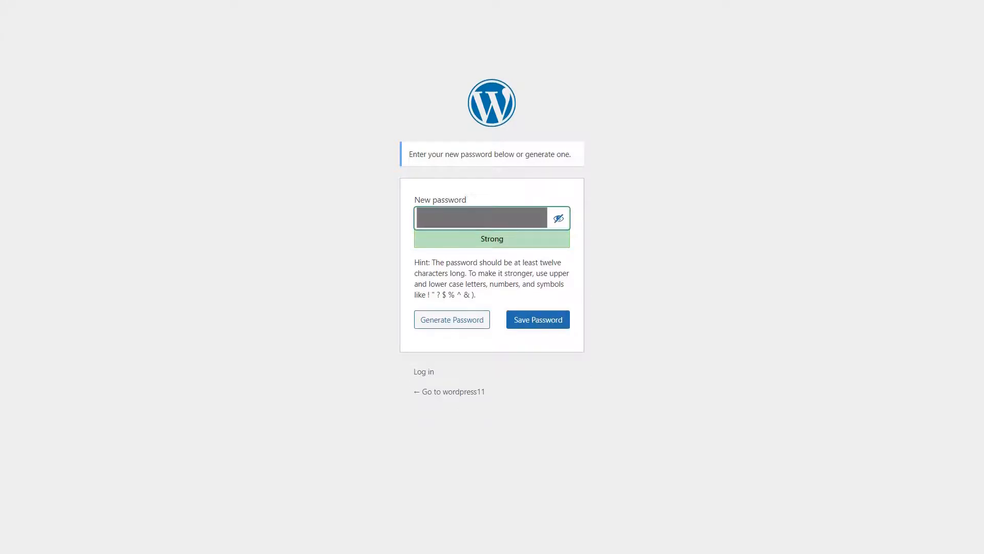
{"action": "left_click", "coordinate": [538, 320]}
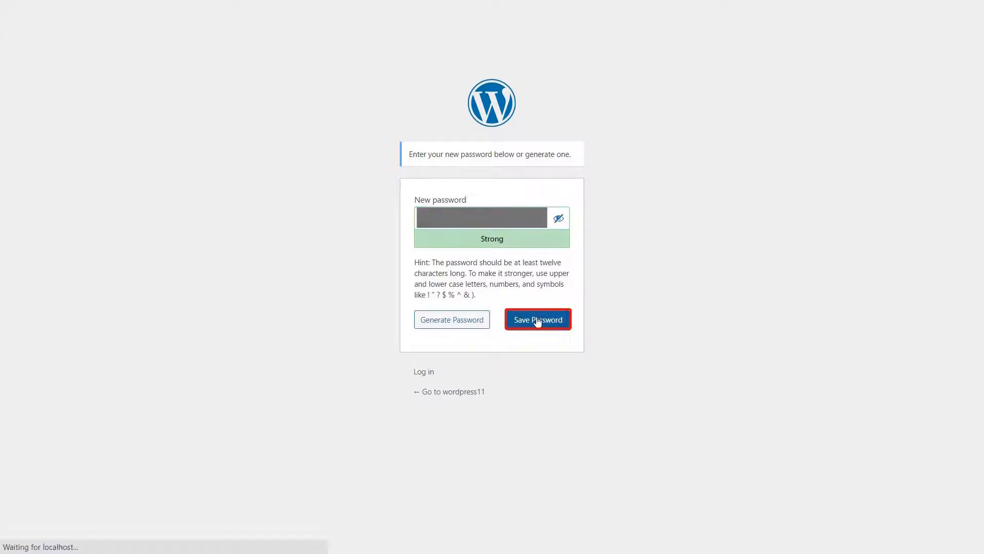
{"action": "left_click", "coordinate": [537, 320]}
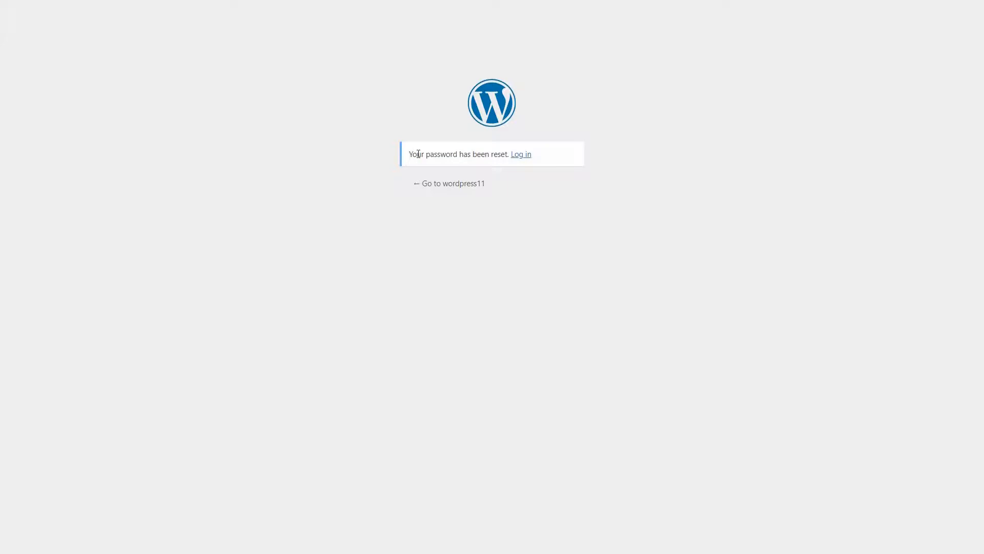
{"action": "mouse_move", "coordinate": [496, 164]}
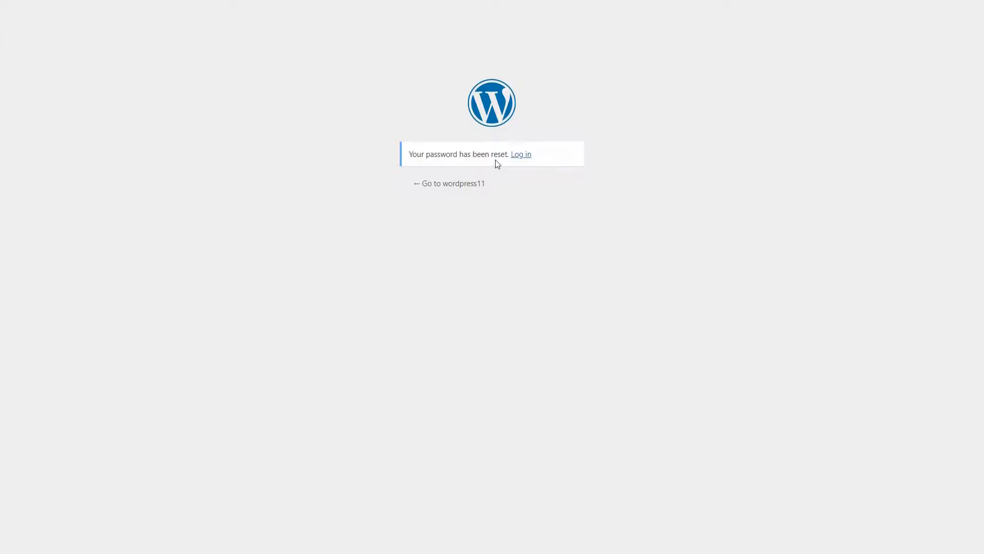
{"action": "mouse_move", "coordinate": [521, 155]}
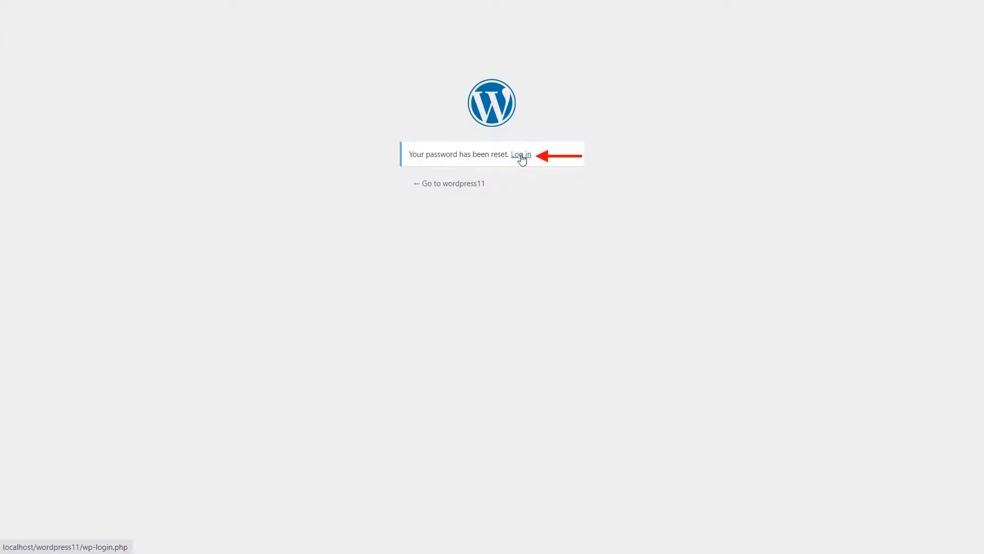
Log in as john with the new password and reach the miniOrange Password Policy settings
{"action": "left_click", "coordinate": [521, 154]}
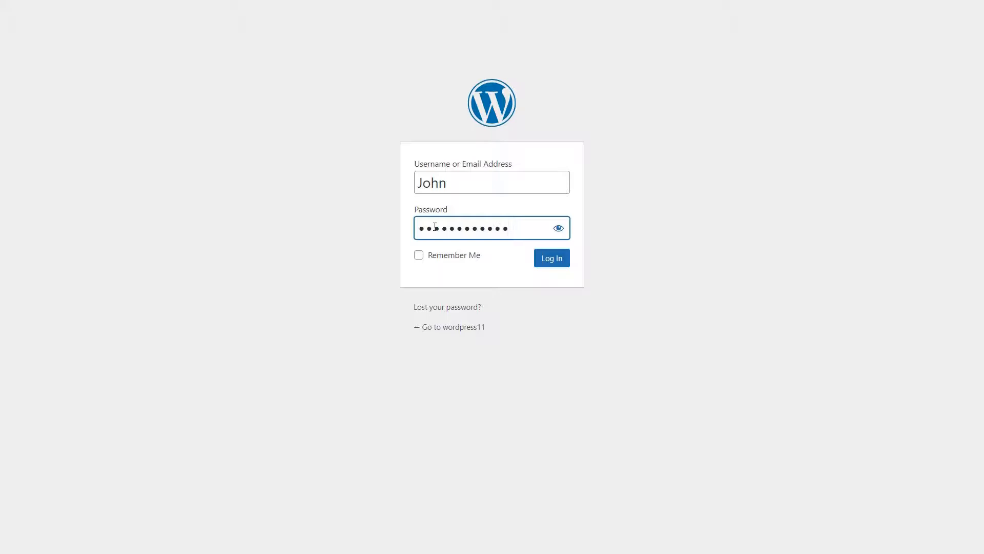
{"action": "left_click", "coordinate": [551, 259]}
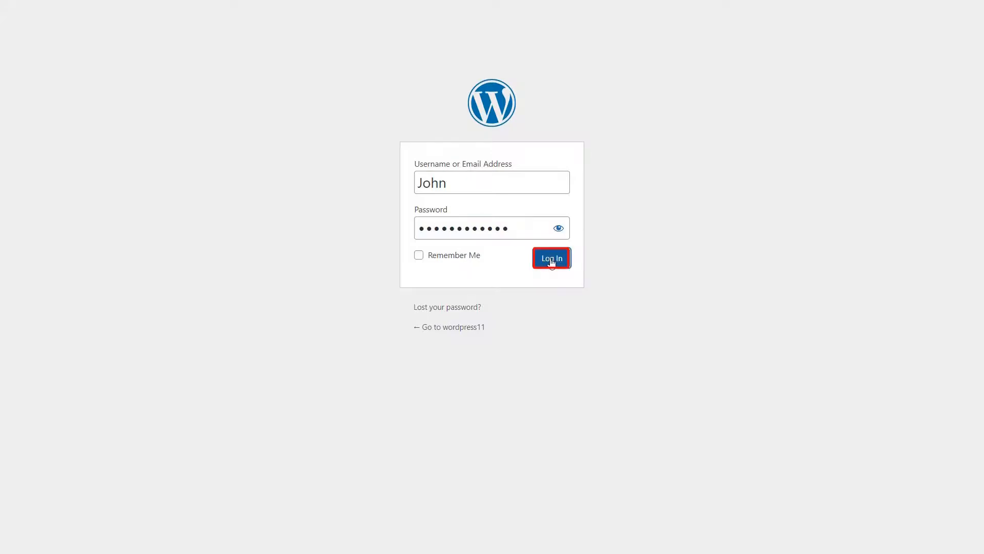
{"action": "left_click", "coordinate": [551, 258]}
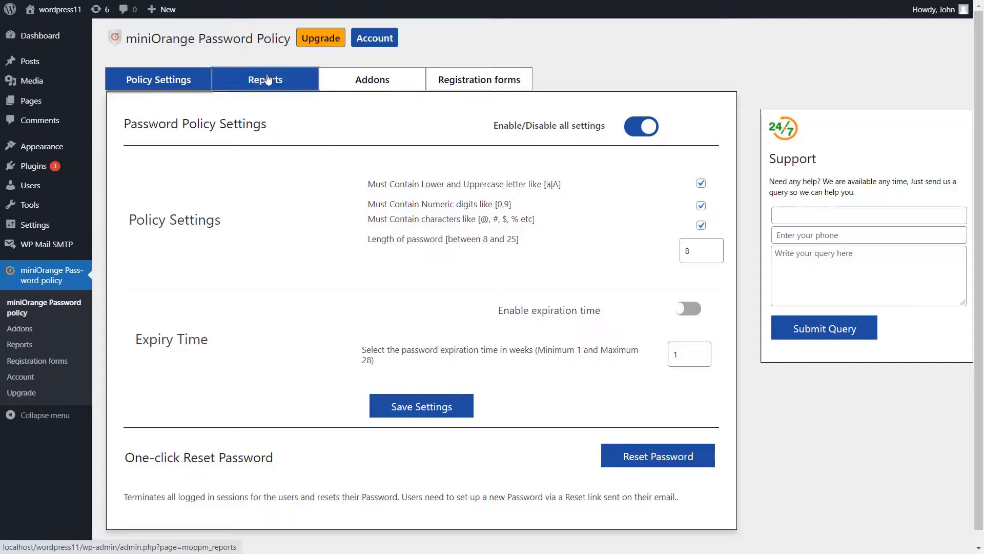
Switch on Enable Report Entry on the miniOrange Reports page
{"action": "left_click", "coordinate": [266, 79]}
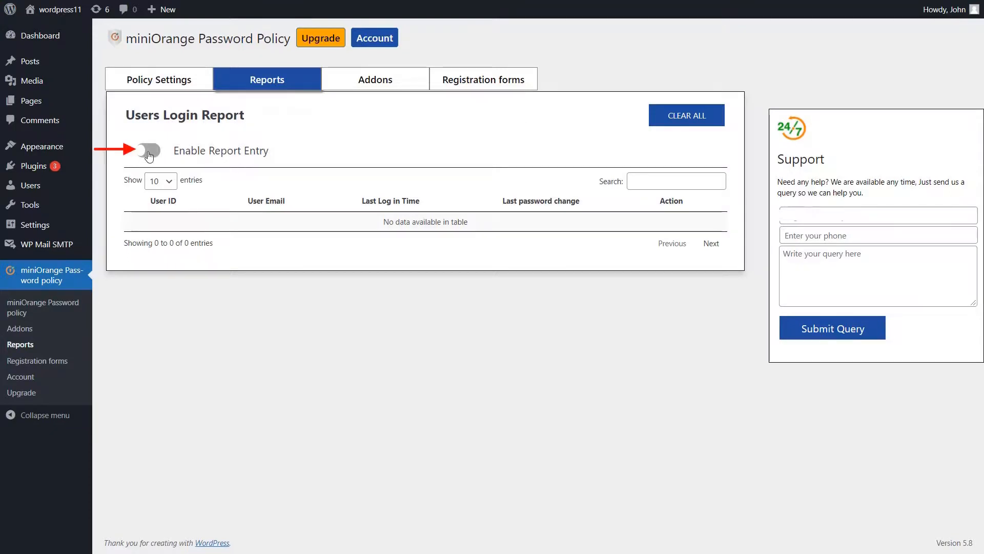
{"action": "left_click", "coordinate": [148, 151]}
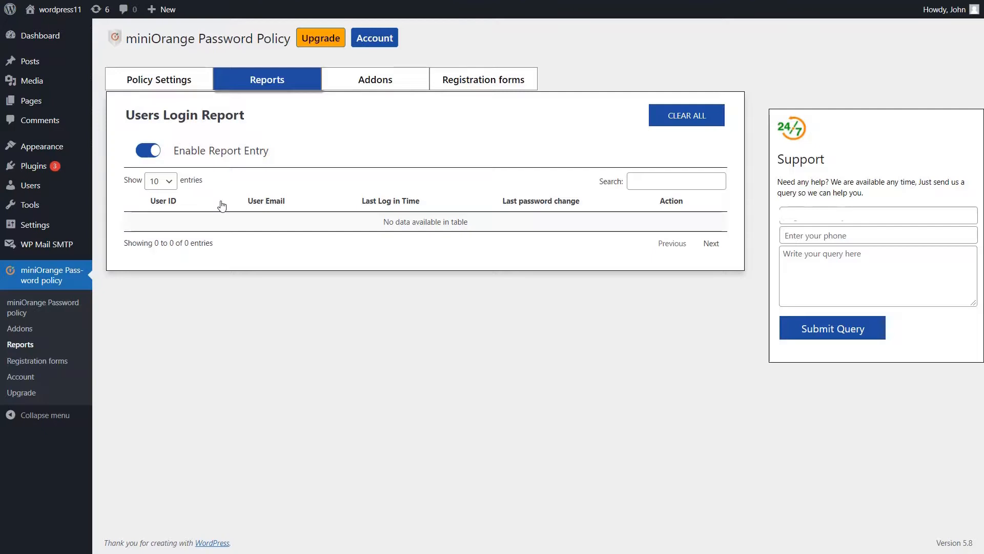
{"action": "mouse_move", "coordinate": [122, 210]}
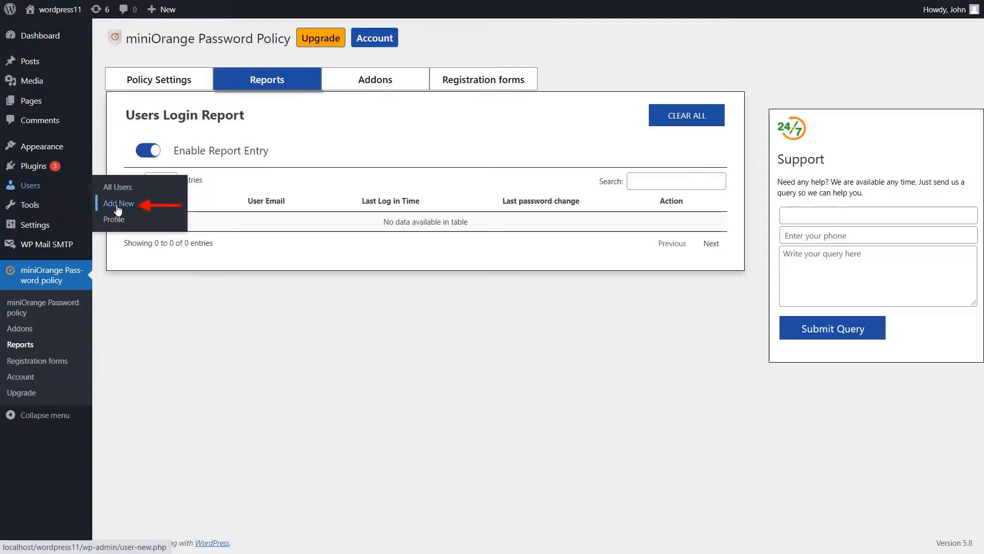
Create the new Subscriber user Marvel with username, email and a strong password
{"action": "left_click", "coordinate": [118, 203]}
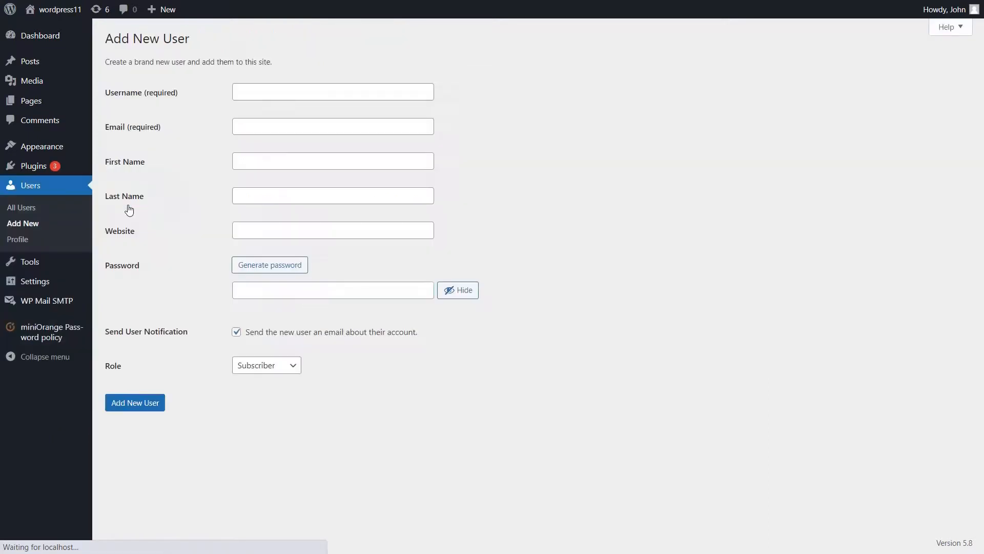
{"action": "left_click", "coordinate": [269, 264]}
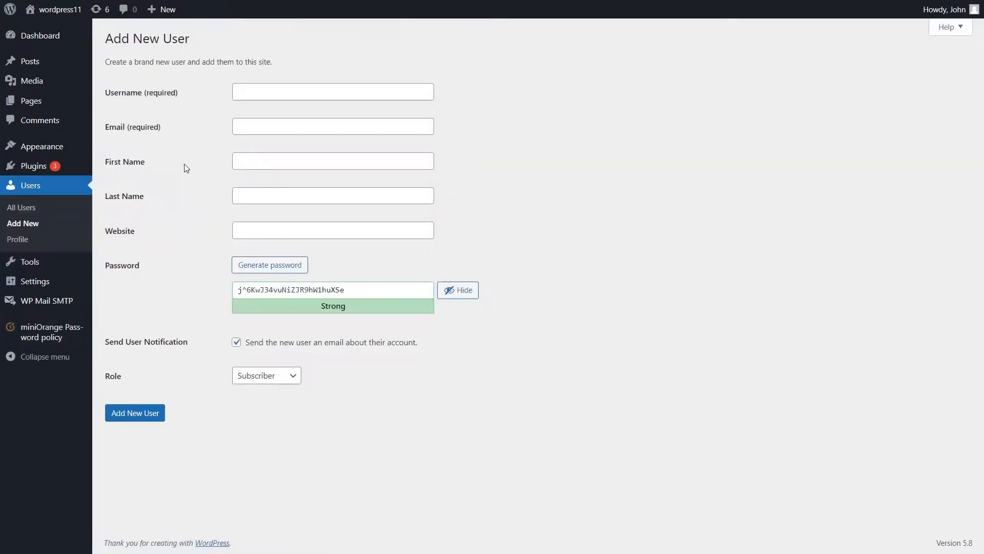
{"action": "left_click", "coordinate": [332, 91]}
{"action": "type", "text": "Marvel"}
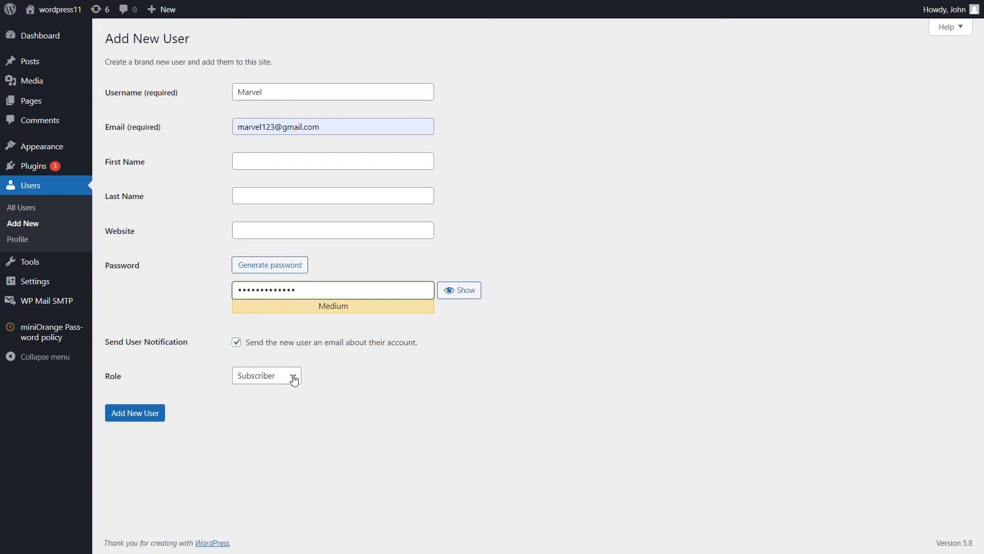
{"action": "left_click", "coordinate": [134, 412]}
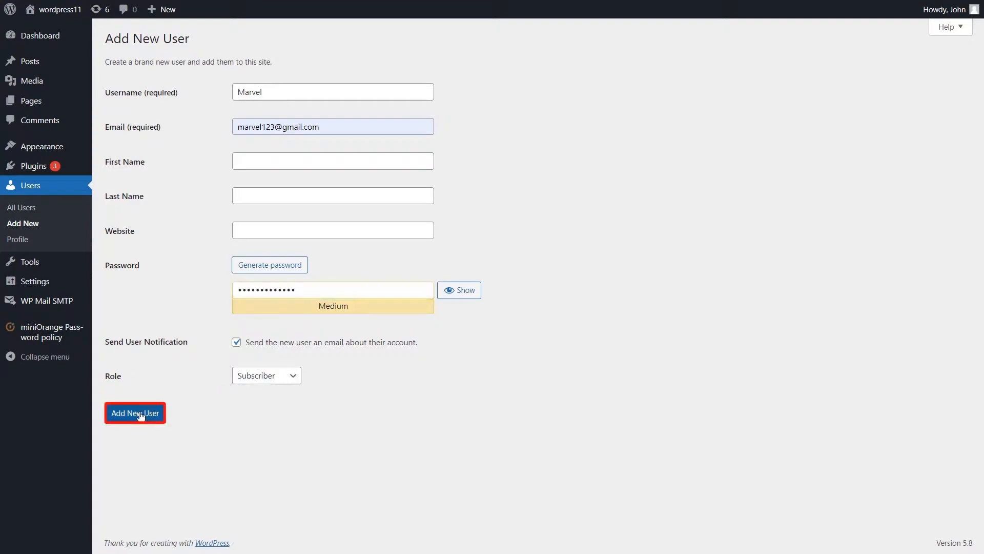
{"action": "left_click", "coordinate": [134, 413]}
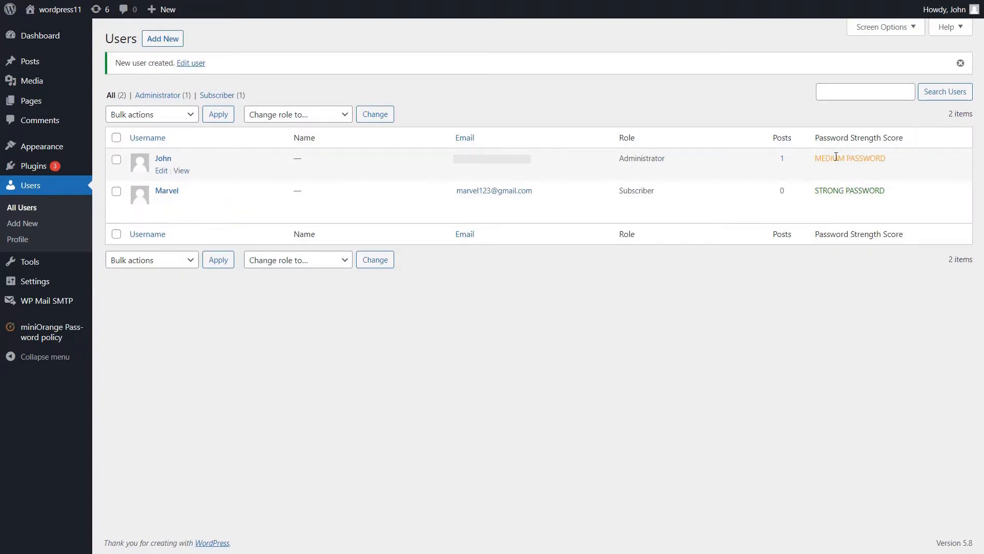
View Marvel's entry in the users login report, then return to Policy Settings
{"action": "left_click", "coordinate": [46, 331]}
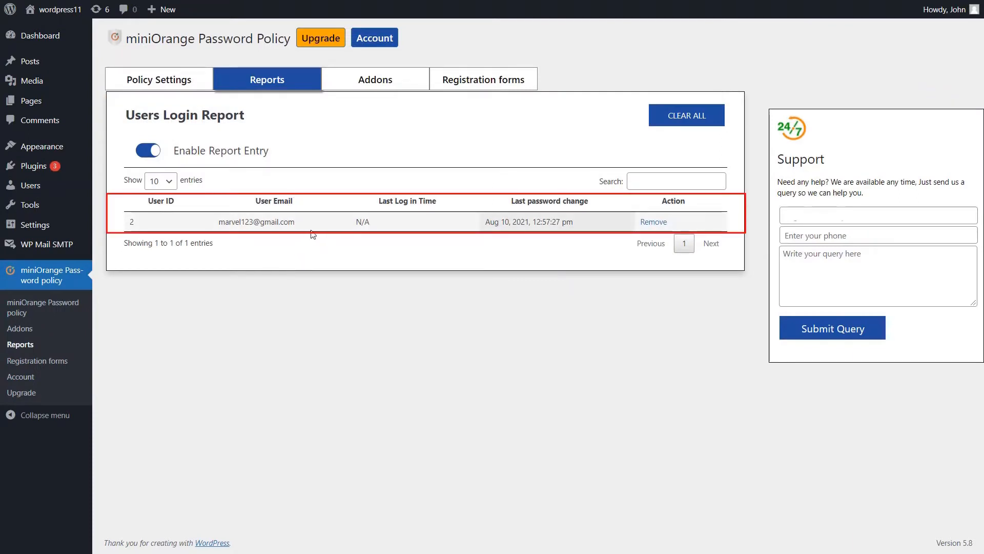
{"action": "left_click", "coordinate": [158, 79]}
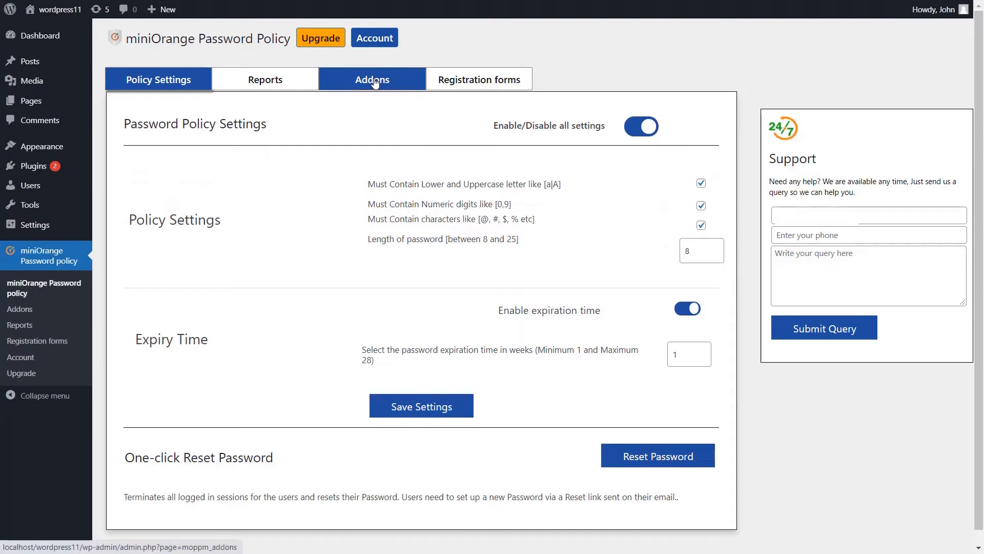
View the Addons page, then the Registration forms page listing supported custom login forms
{"action": "left_click", "coordinate": [372, 80]}
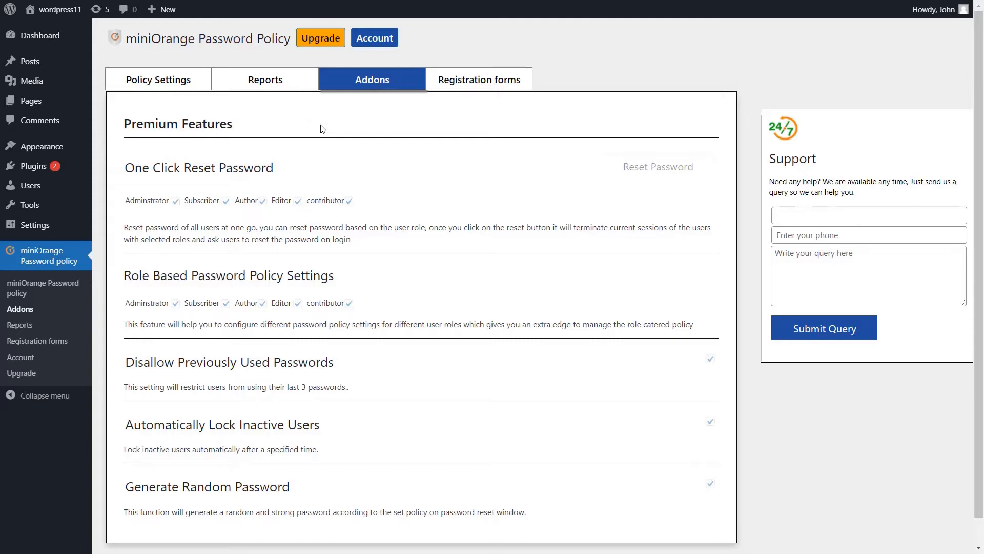
{"action": "mouse_move", "coordinate": [479, 79]}
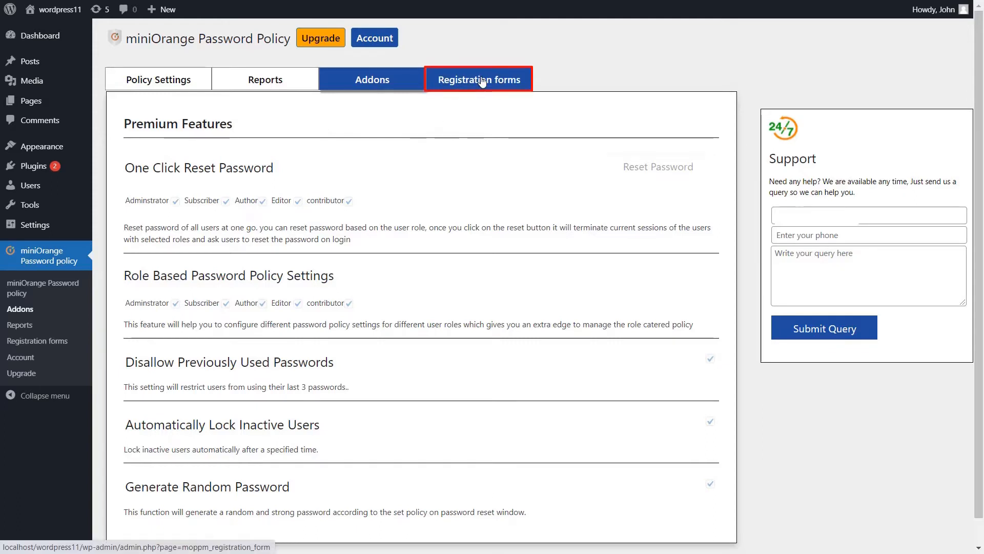
{"action": "left_click", "coordinate": [479, 79]}
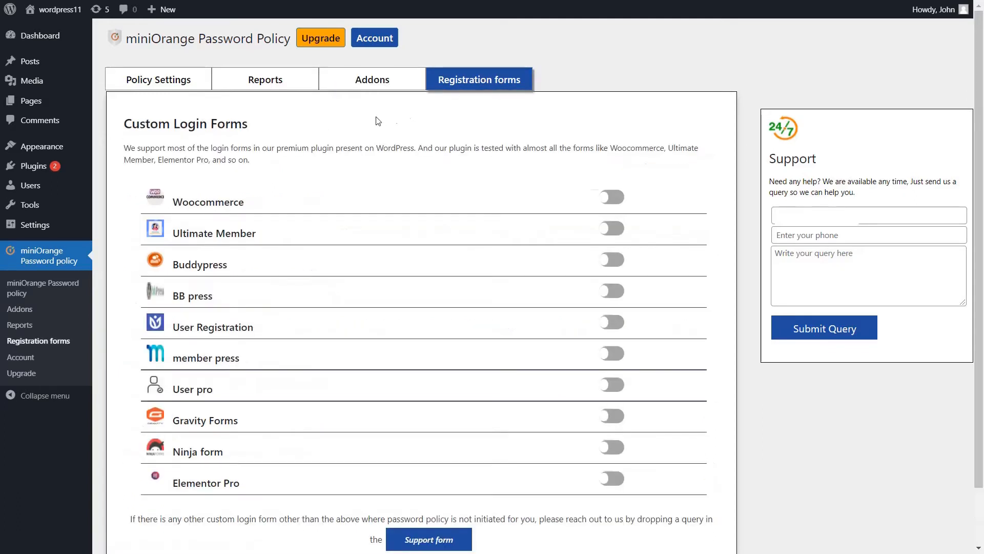
{"action": "mouse_move", "coordinate": [331, 130]}
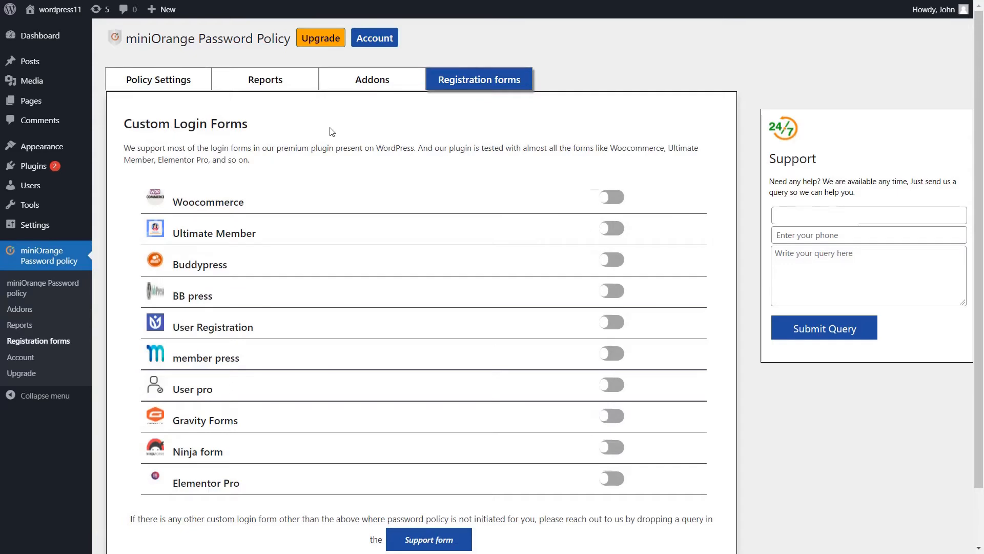